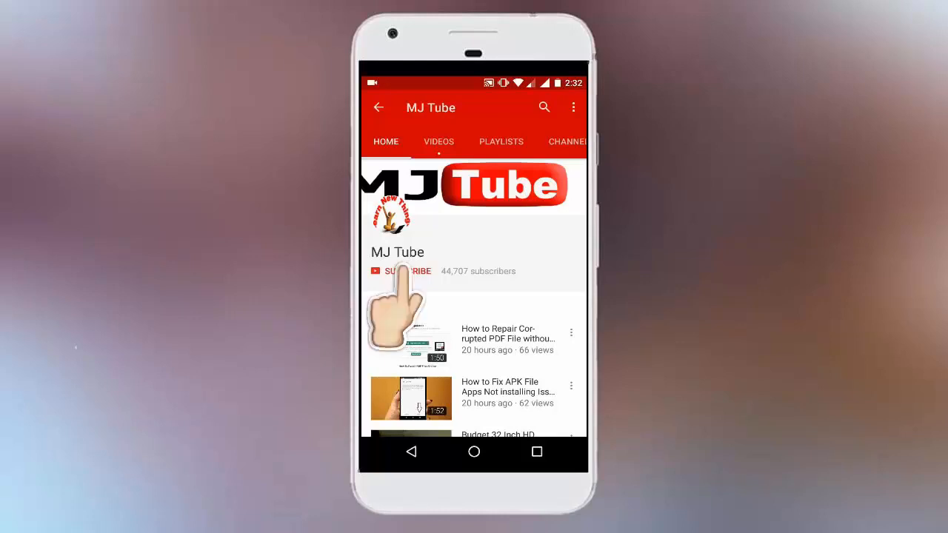
- Launch PowerPoint from the Windows desktop
left_click(400, 271)
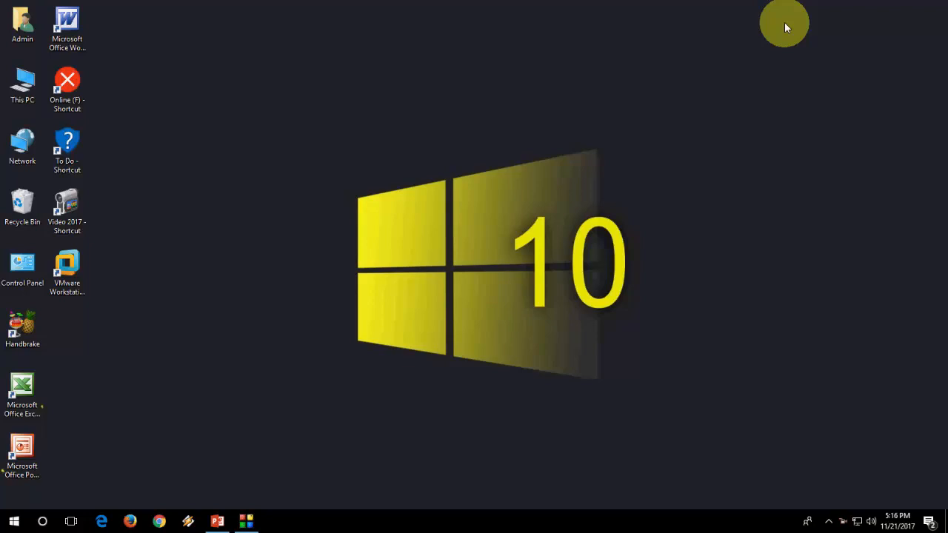
mouse_move(501, 126)
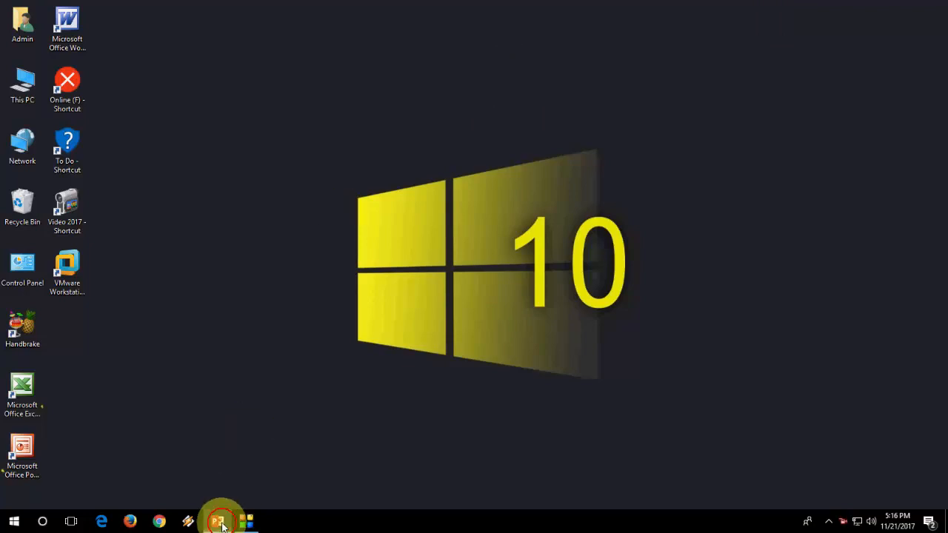
left_click(221, 522)
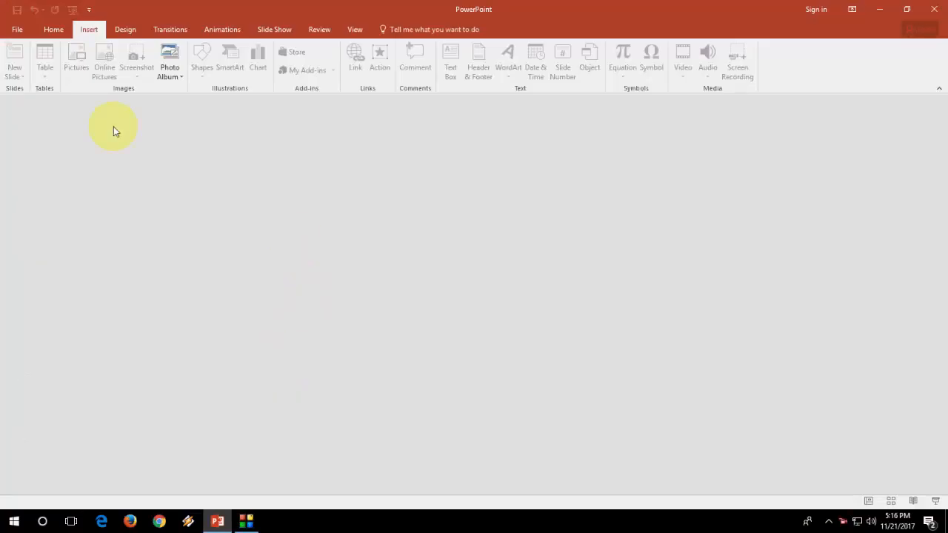
- Bring up the New page with featured templates and suggested searches
left_click(18, 30)
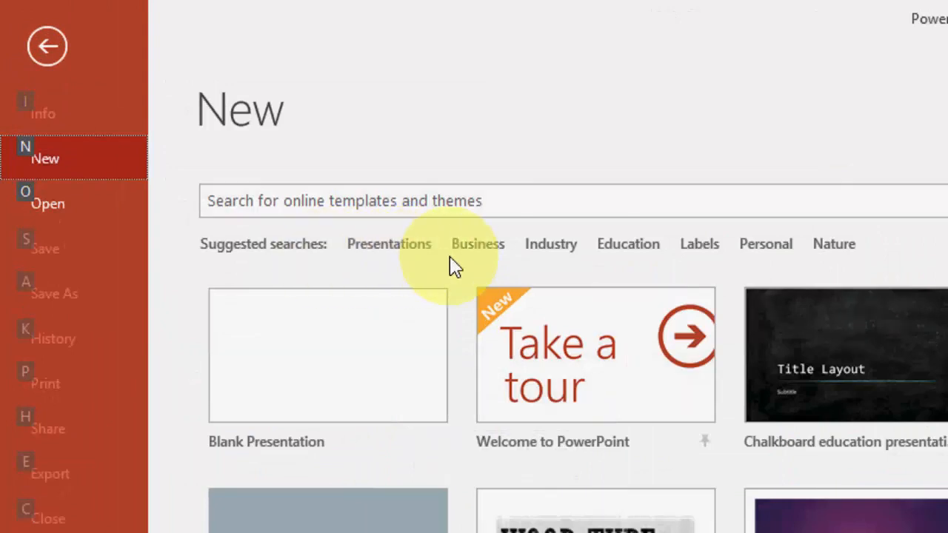
mouse_move(539, 259)
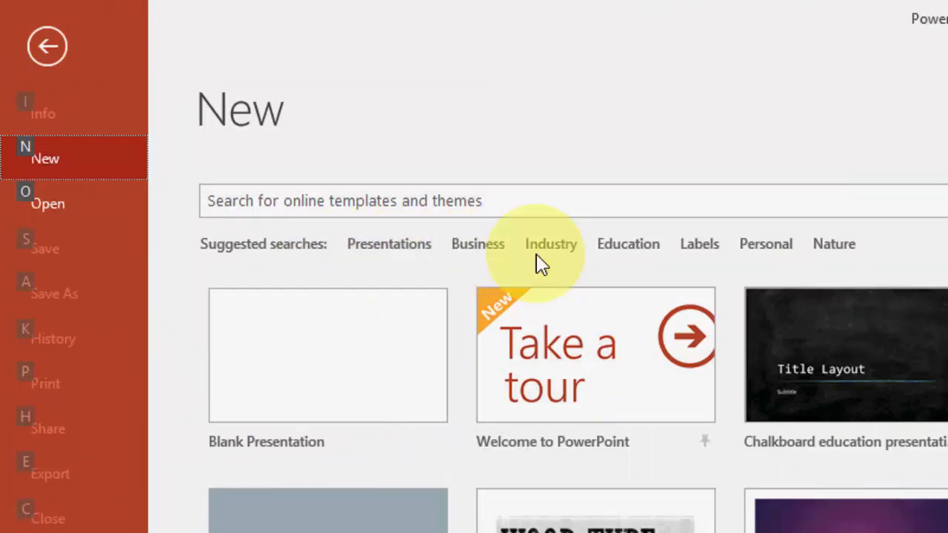
mouse_move(679, 260)
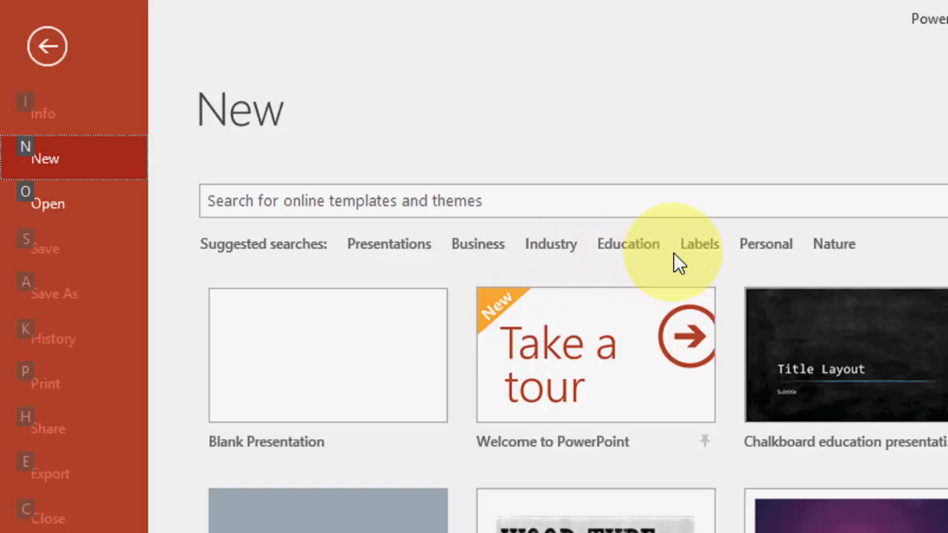
mouse_move(628, 259)
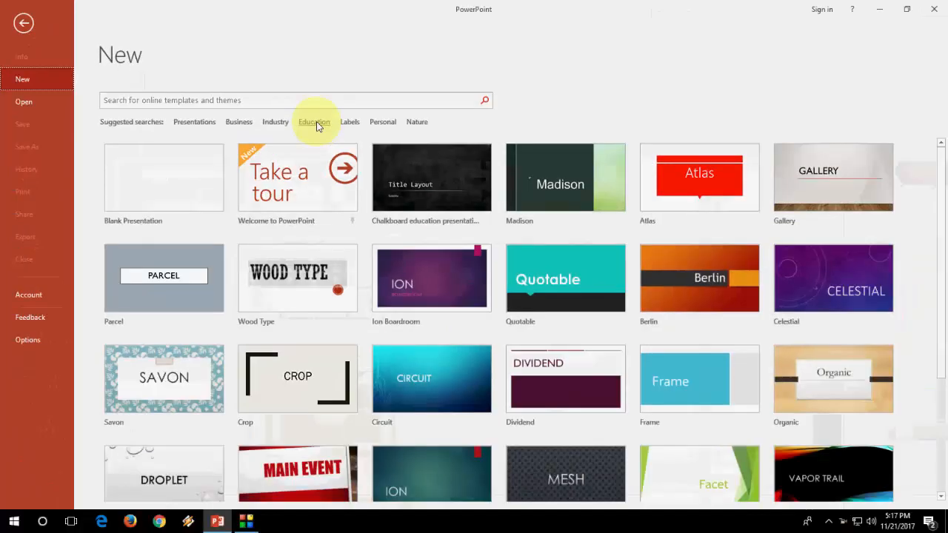
- Search online templates for Education and browse the results with the category list
left_click(314, 122)
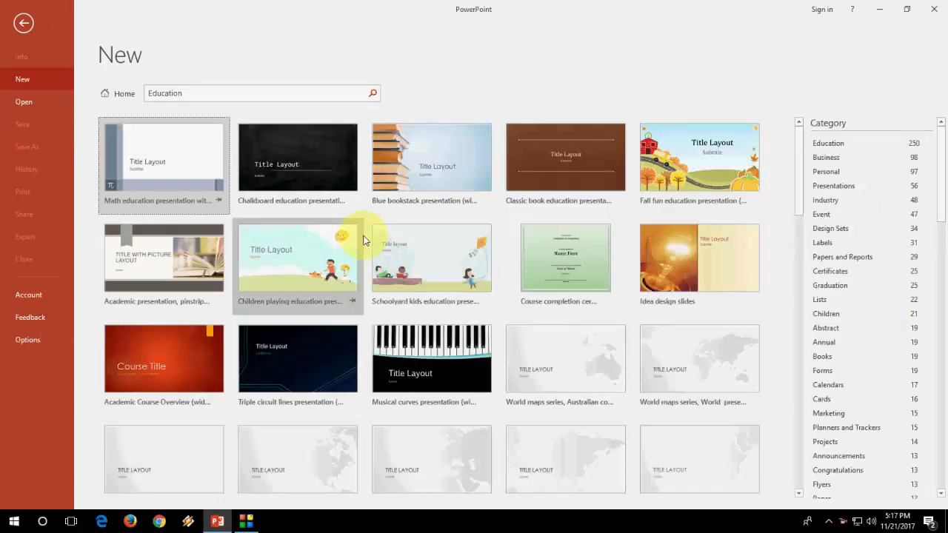
scroll("down", 3)
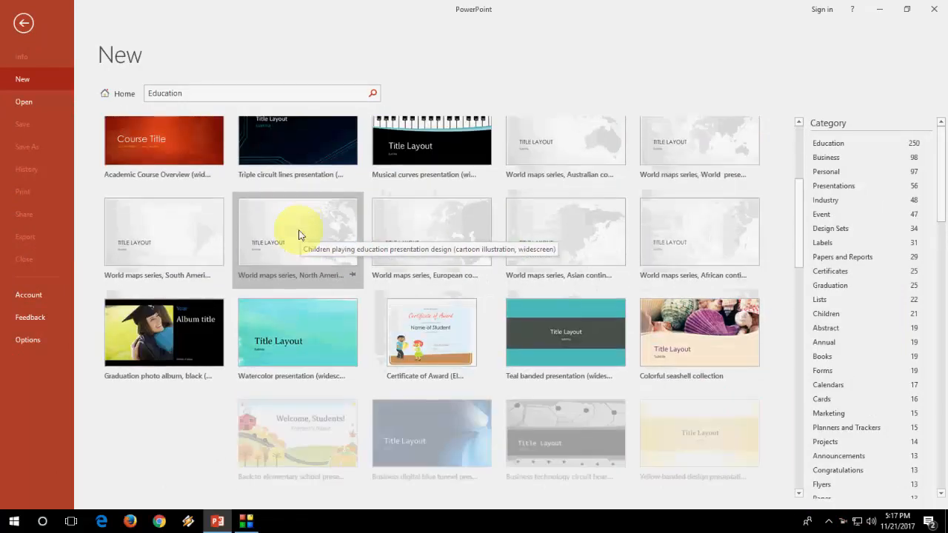
scroll("down", 3)
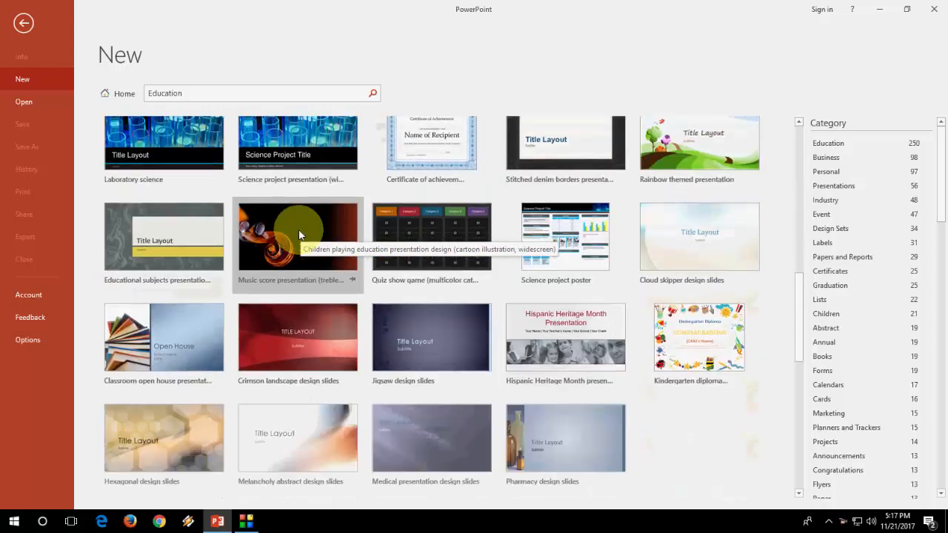
scroll("down", 3)
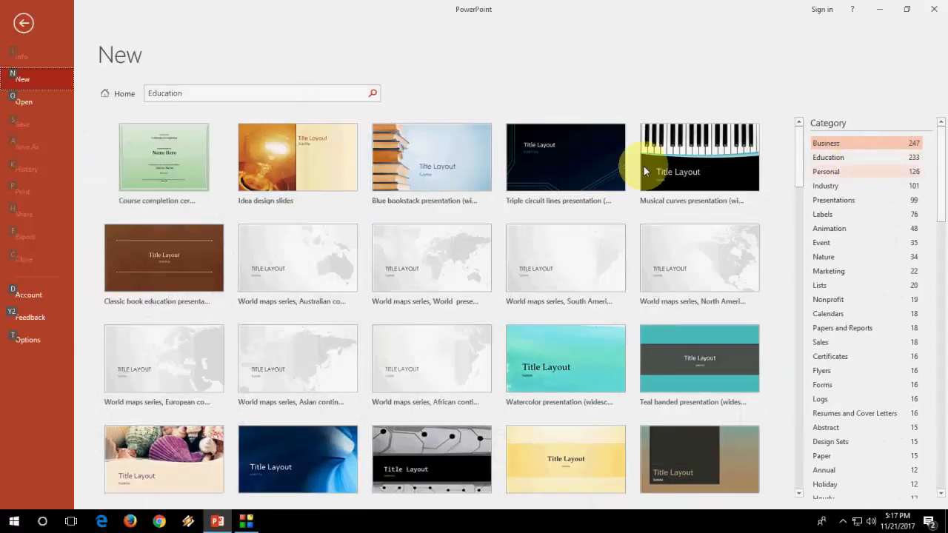
scroll("down", 3)
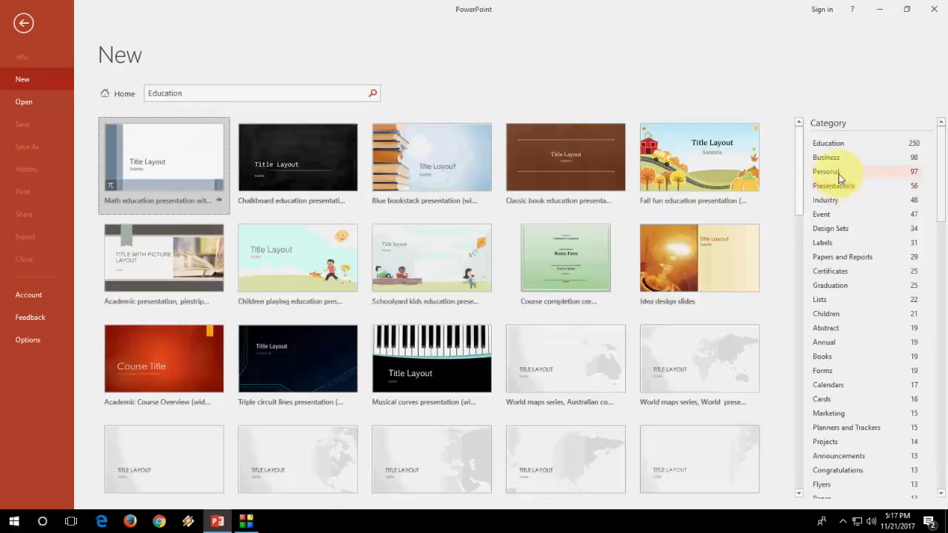
left_click(826, 172)
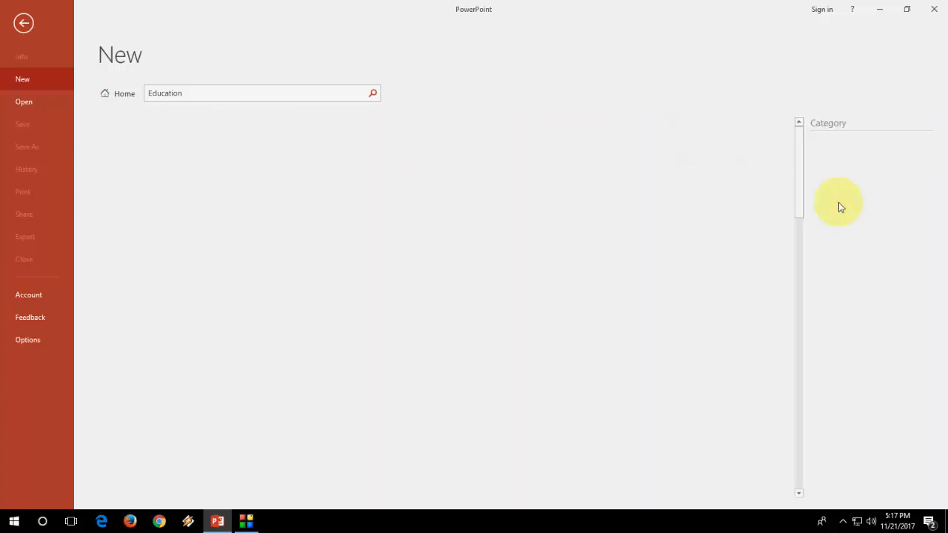
left_click(374, 92)
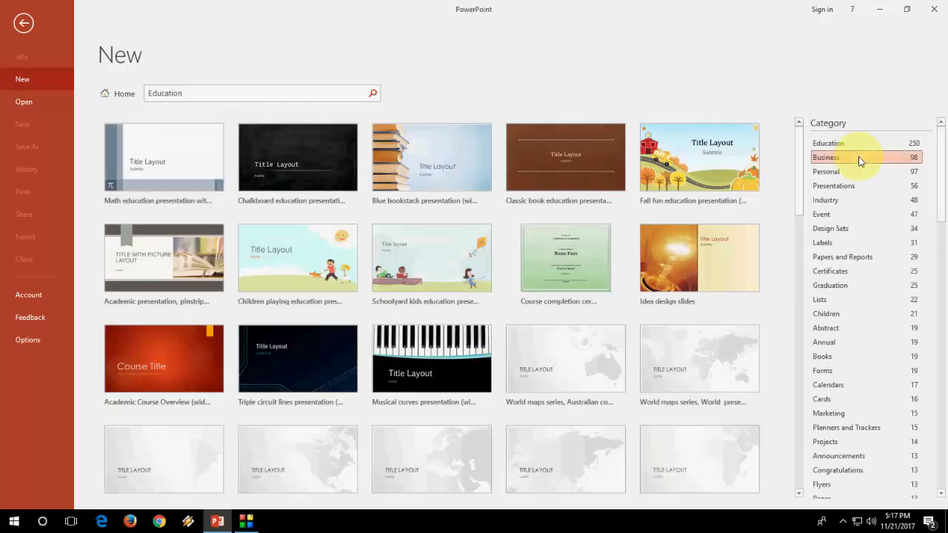
- Create a new presentation from the Jigsaw design slides template in the Business category
left_click(858, 157)
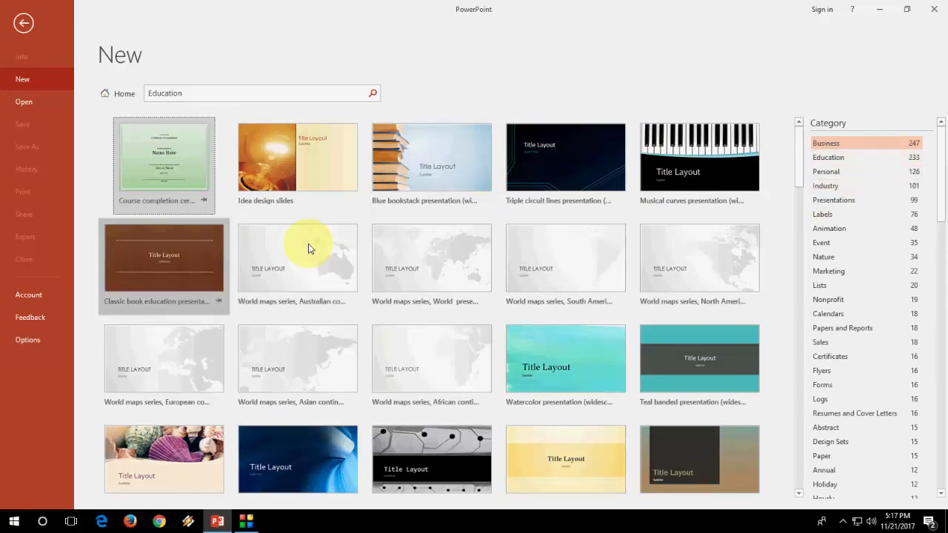
scroll("down", 3)
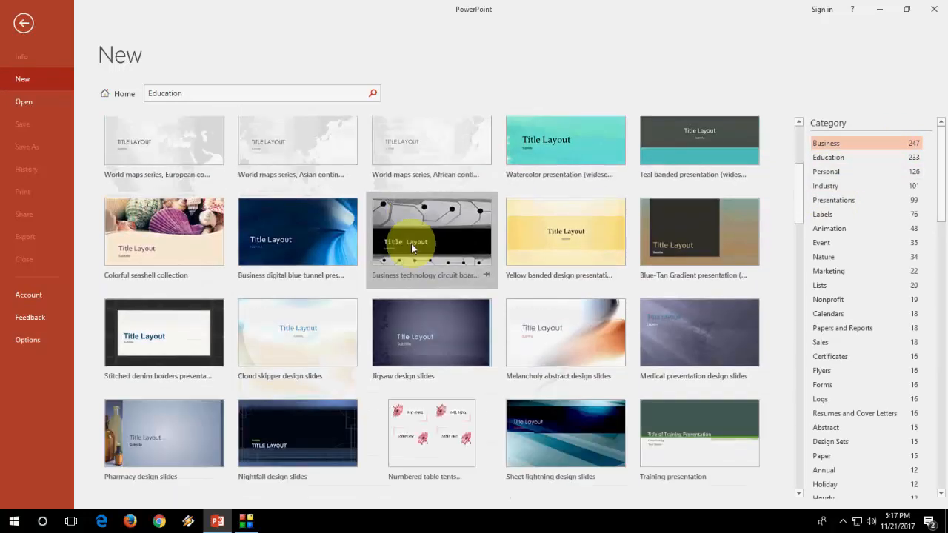
scroll("down", 3)
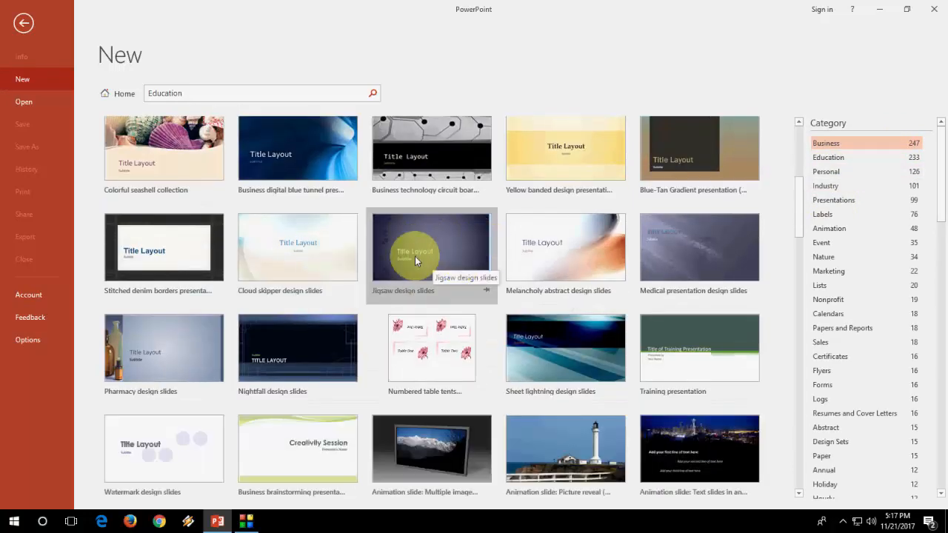
left_click(432, 245)
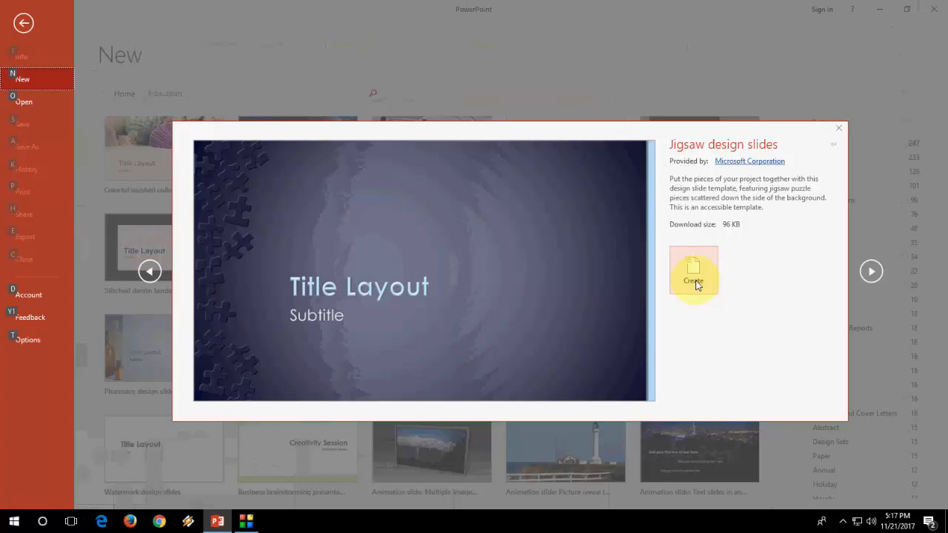
left_click(694, 274)
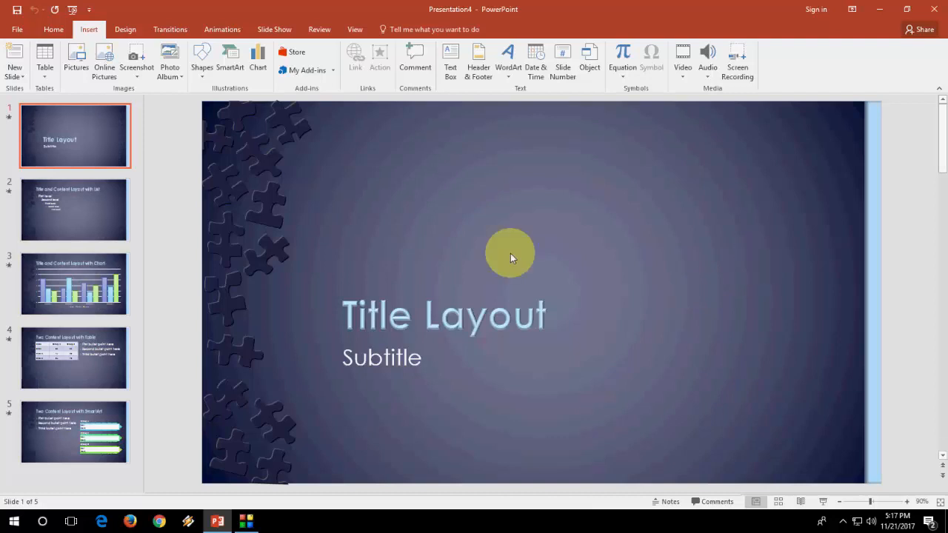
- Review the table and chart sample slides and select slides 2–5 for removal
left_click(74, 357)
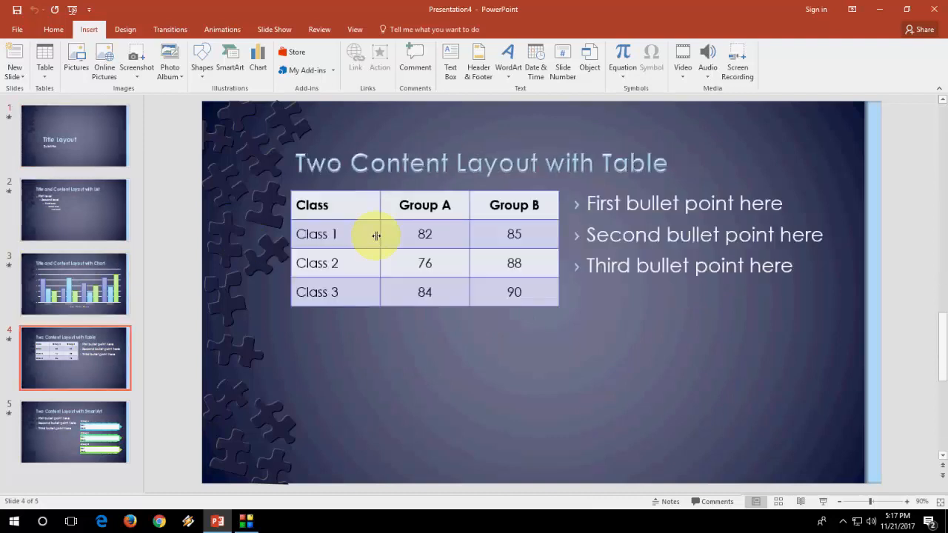
left_click(74, 284)
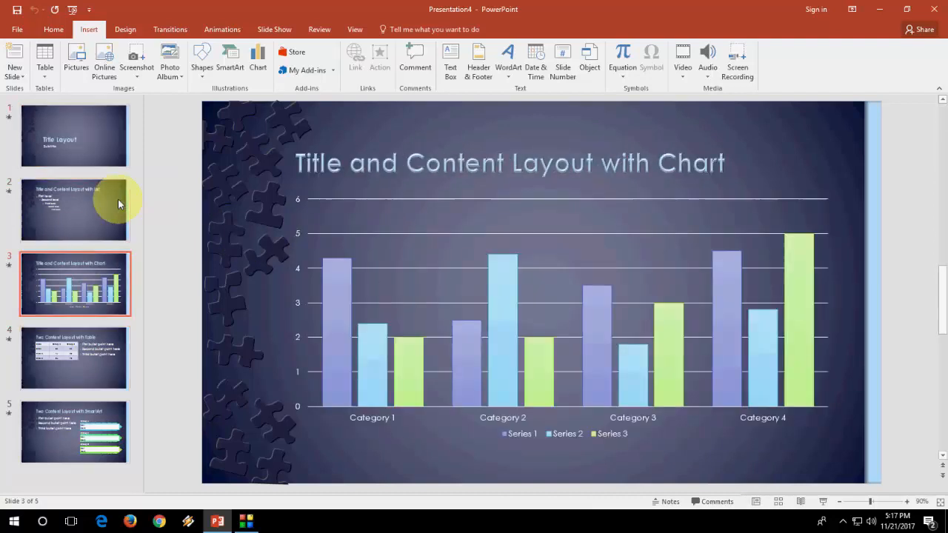
left_click(74, 210)
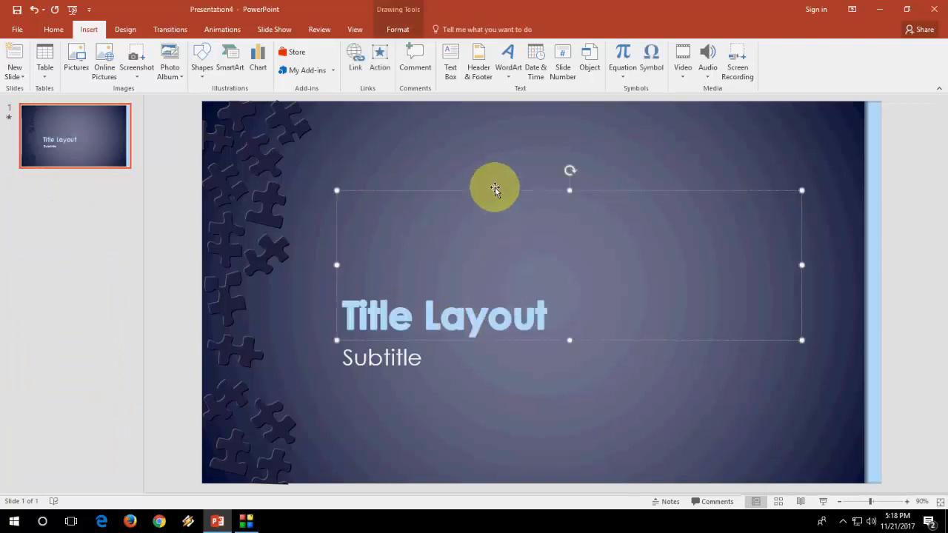
- Remove the title and subtitle placeholders, leaving a blank jigsaw background
key("delete")
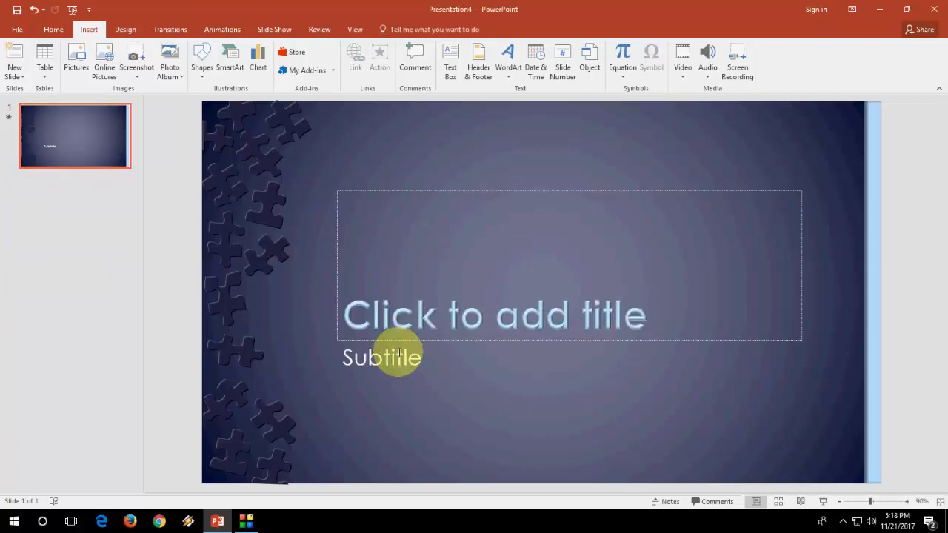
left_click(399, 341)
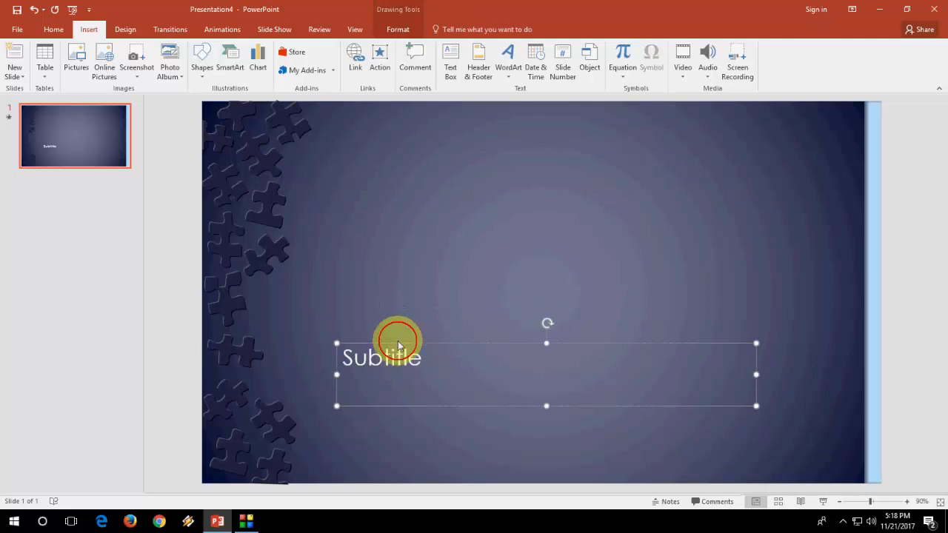
left_click(15, 60)
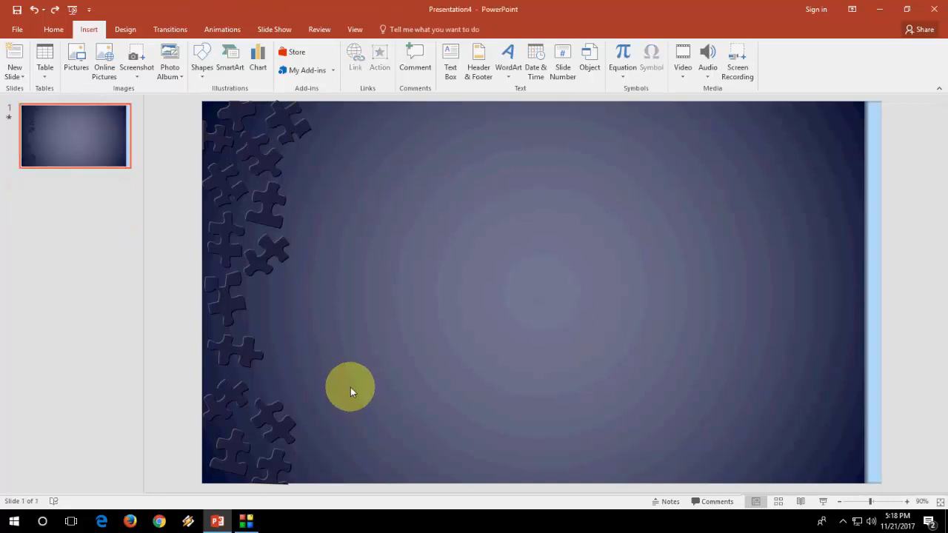
- Add a new slide after the first and return to slide 1
right_click(74, 136)
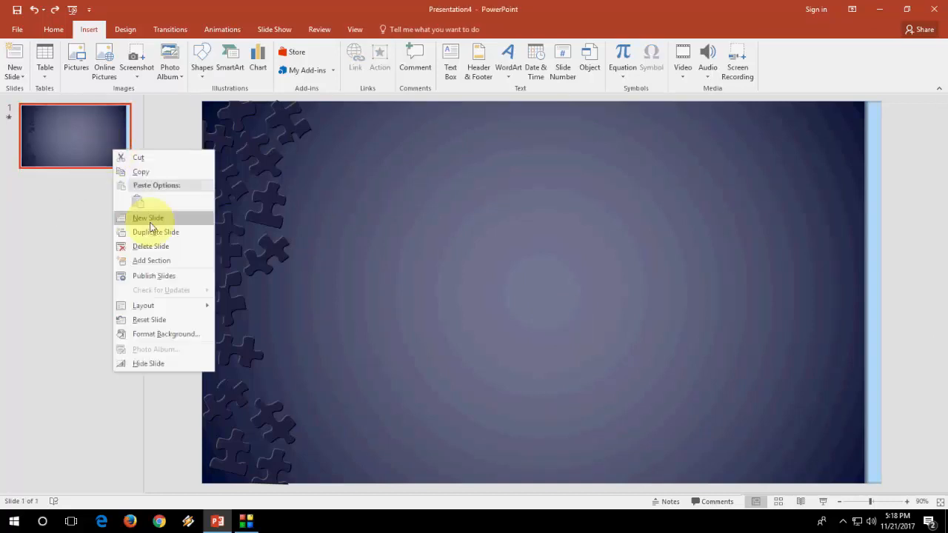
left_click(148, 218)
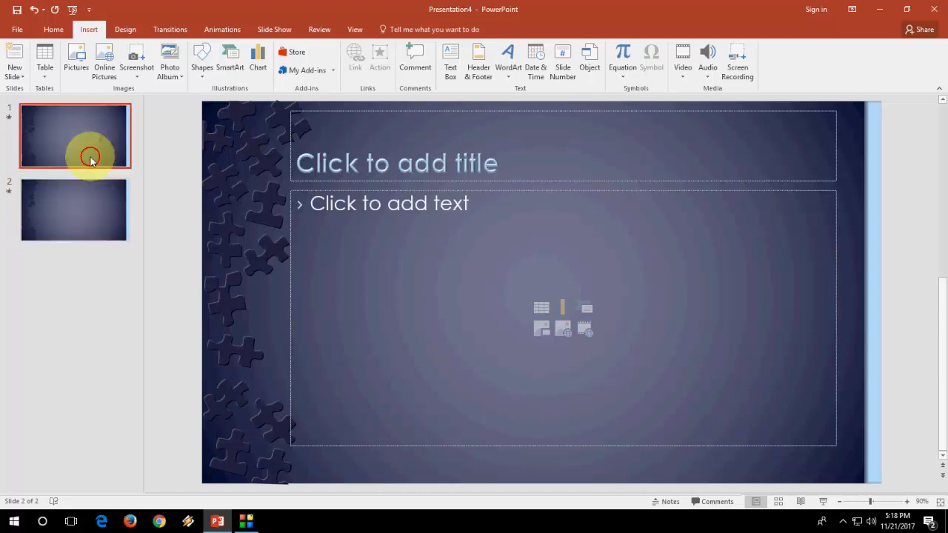
left_click(74, 137)
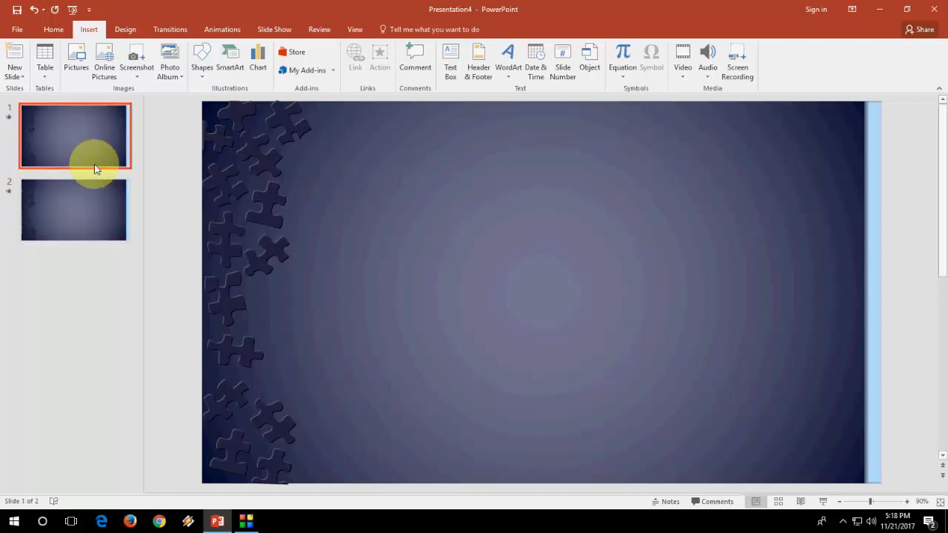